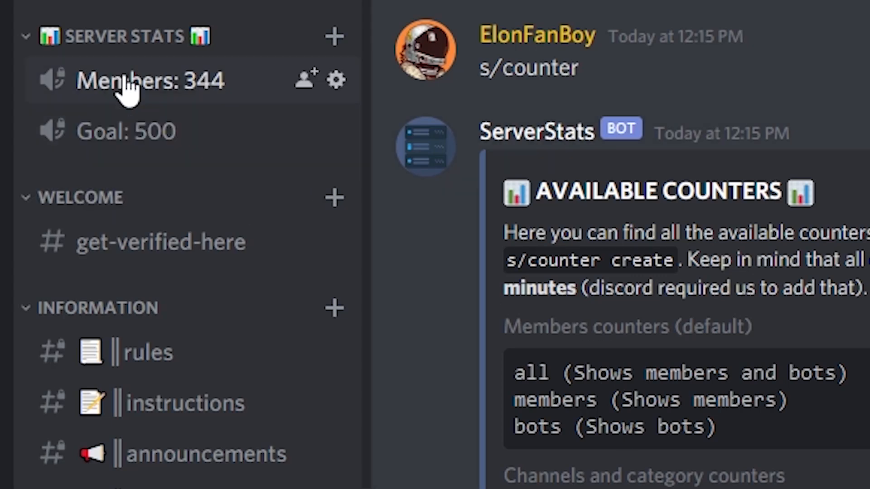
Step: Rename the Members: 344 counter voice channel to read Aliens
{"action": "left_click", "coordinate": [335, 81]}
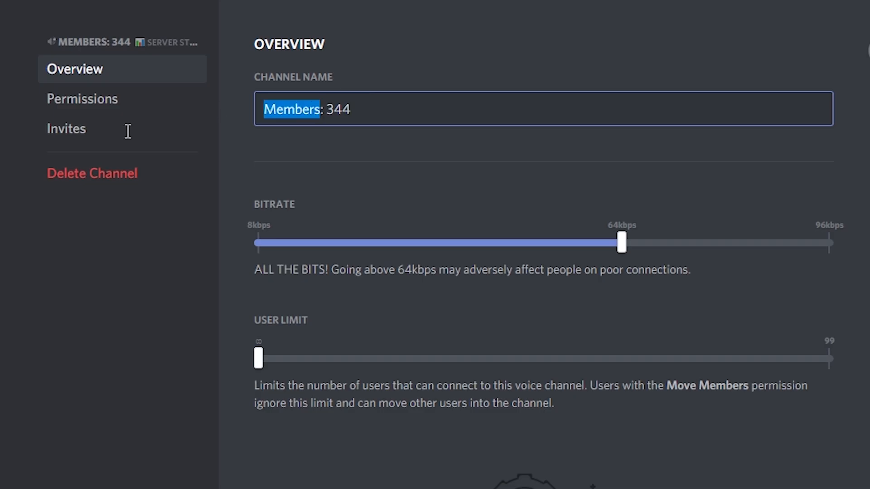
{"action": "type", "text": "Alien"}
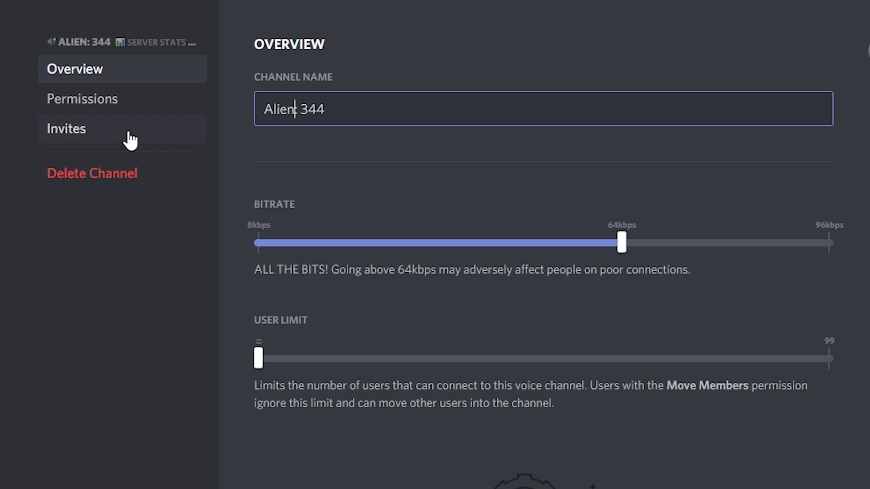
{"action": "type", "text": "s"}
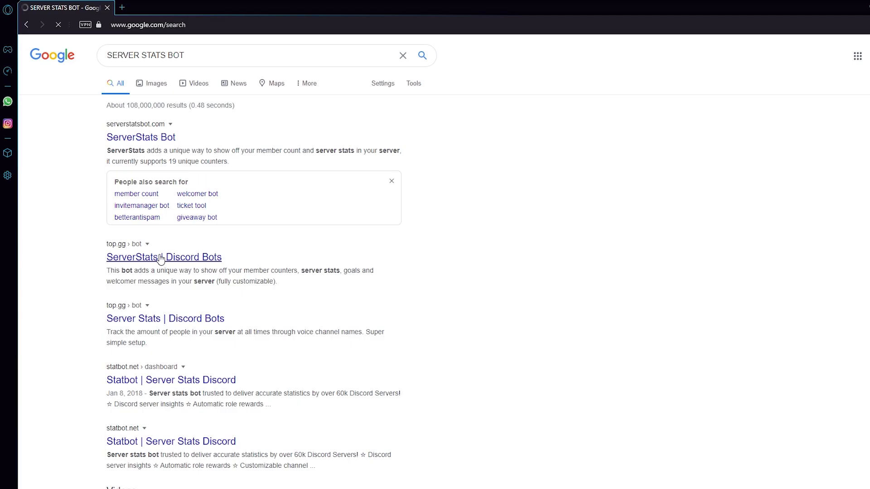
Step: Invite the ServerStats bot from its top.gg listing and authorize its permissions
{"action": "left_click", "coordinate": [163, 257]}
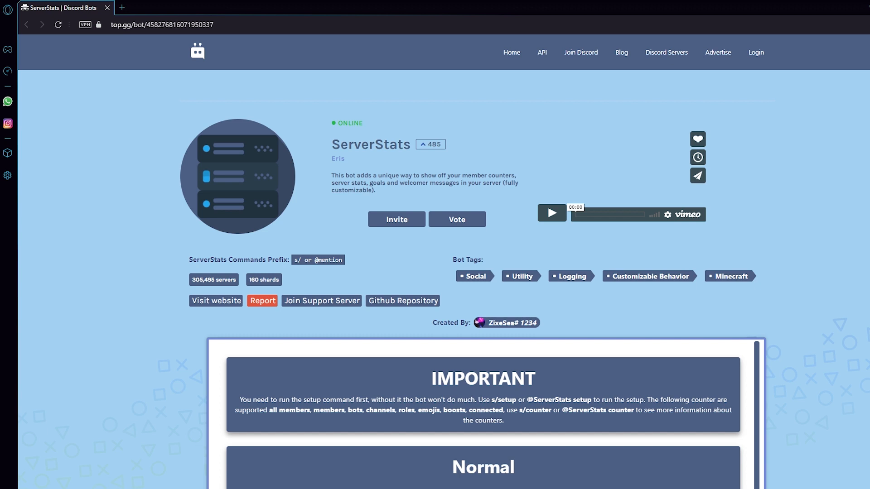
{"action": "mouse_move", "coordinate": [464, 291]}
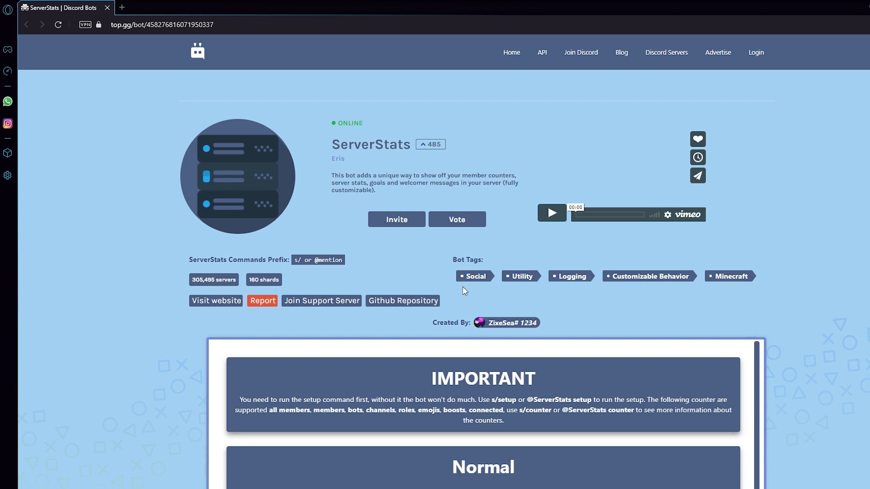
{"action": "left_click", "coordinate": [396, 219]}
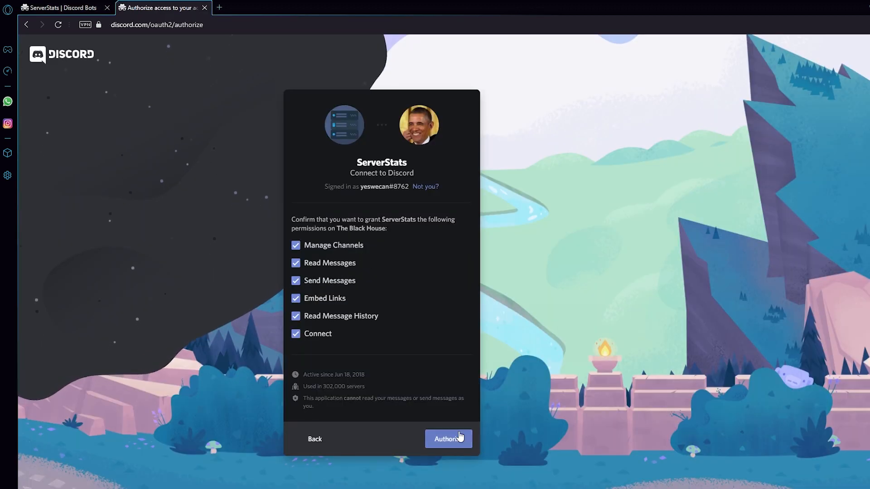
{"action": "left_click", "coordinate": [449, 439]}
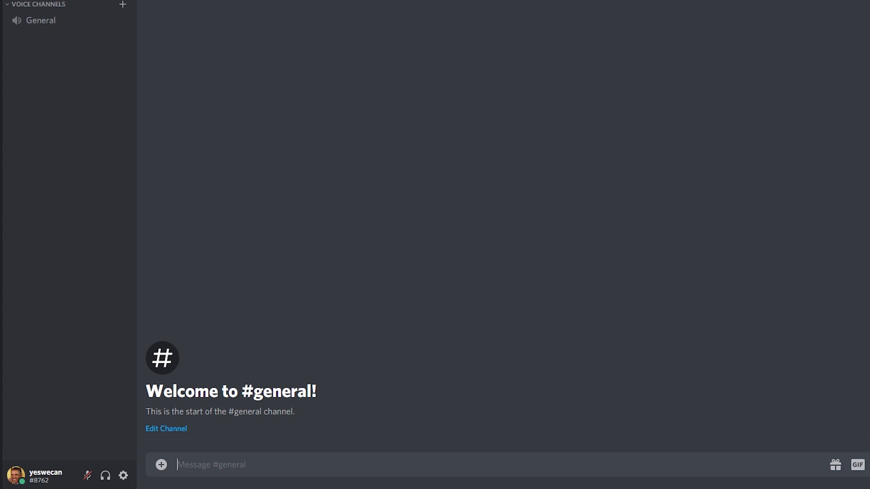
Step: Run s/setup in #general and answer 'voice' for the counter channel type
{"action": "type", "text": "s/se"}
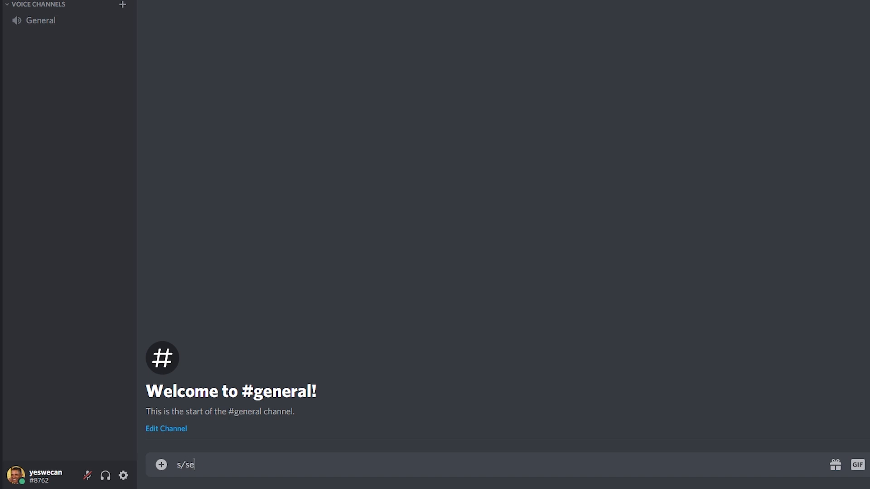
{"action": "key", "text": "Return"}
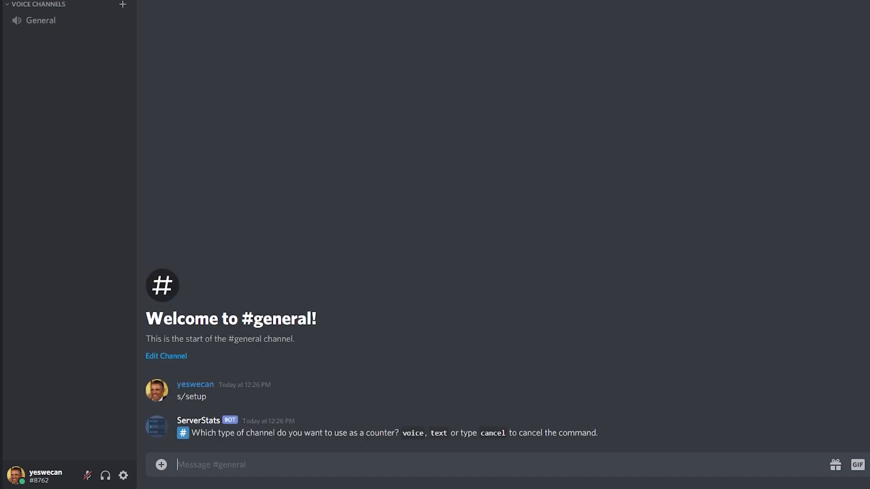
{"action": "type", "text": "voice"}
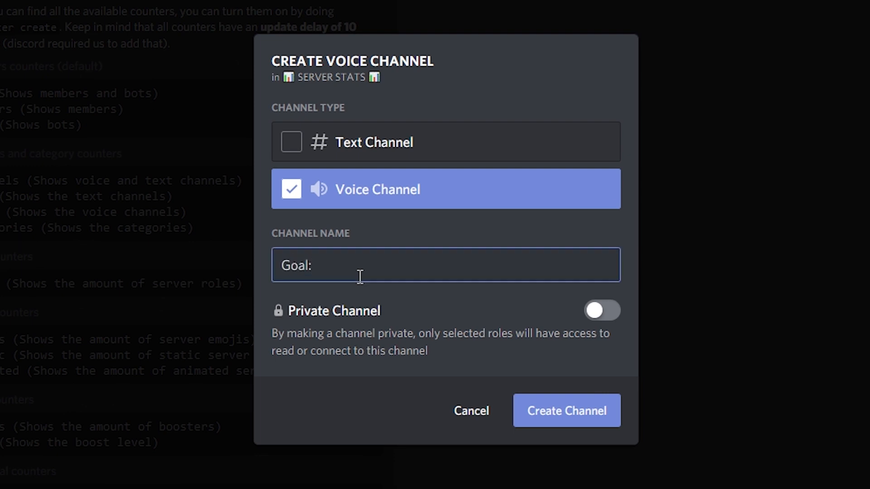
Step: Create the Goal: voice channel, shown as Goal: 500 under SERVER STATS
{"action": "left_click", "coordinate": [565, 410]}
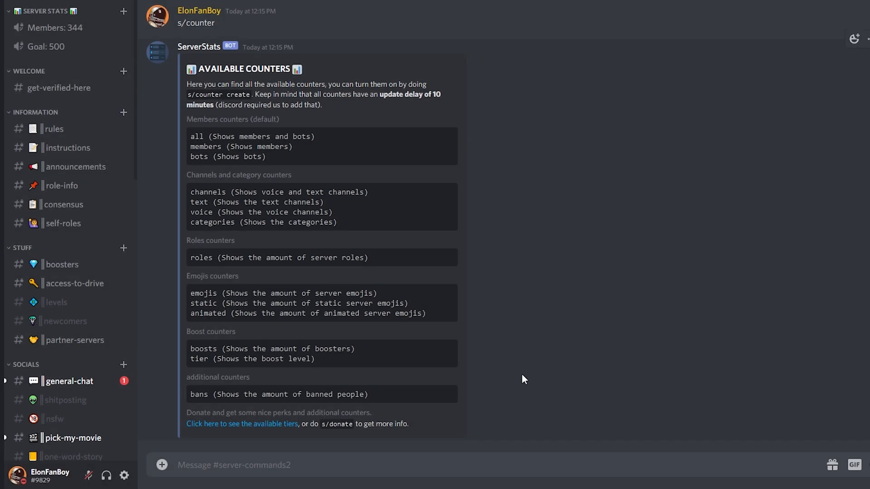